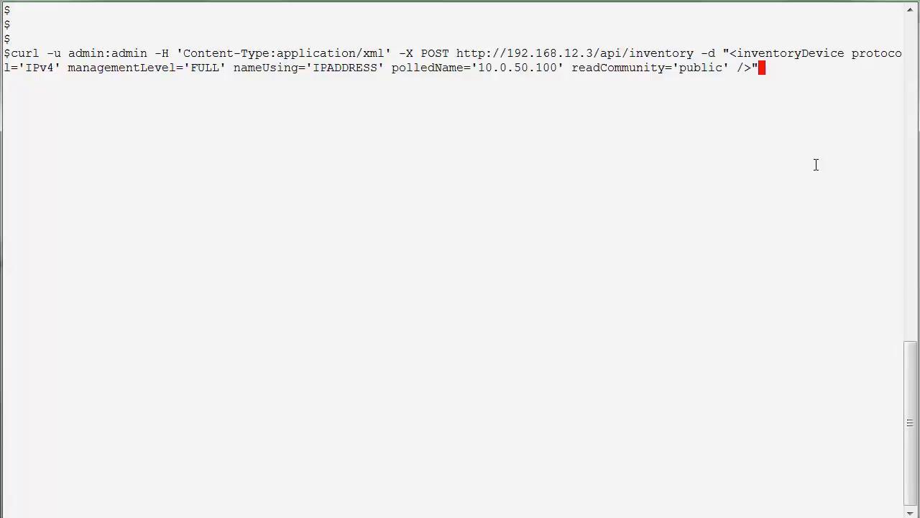
mouse_move(805, 164)
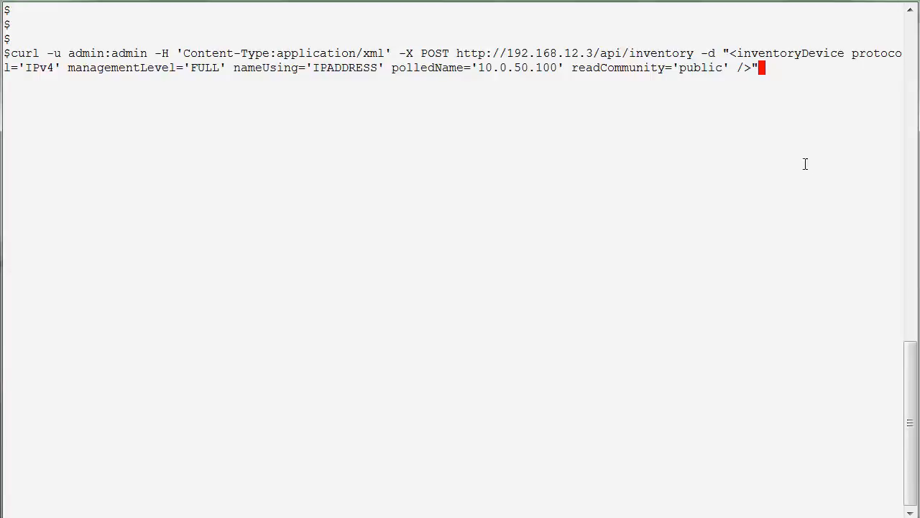
mouse_move(692, 77)
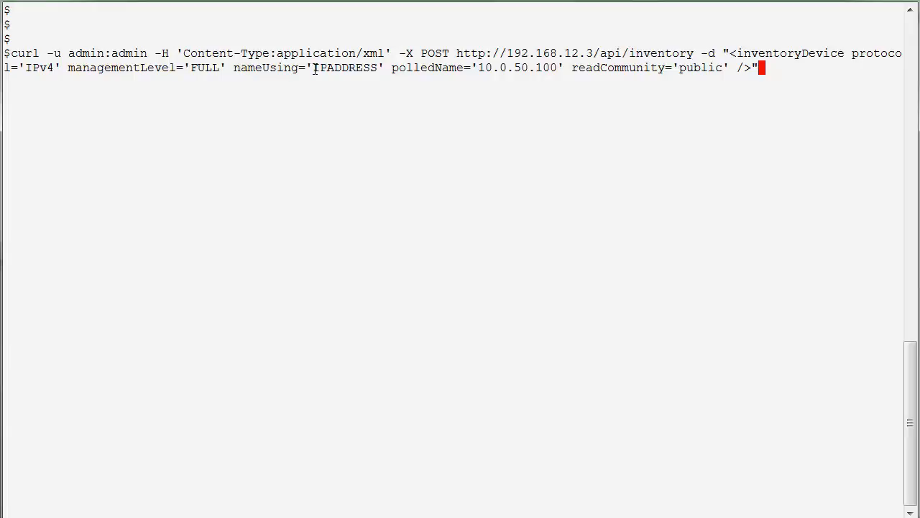
mouse_move(320, 141)
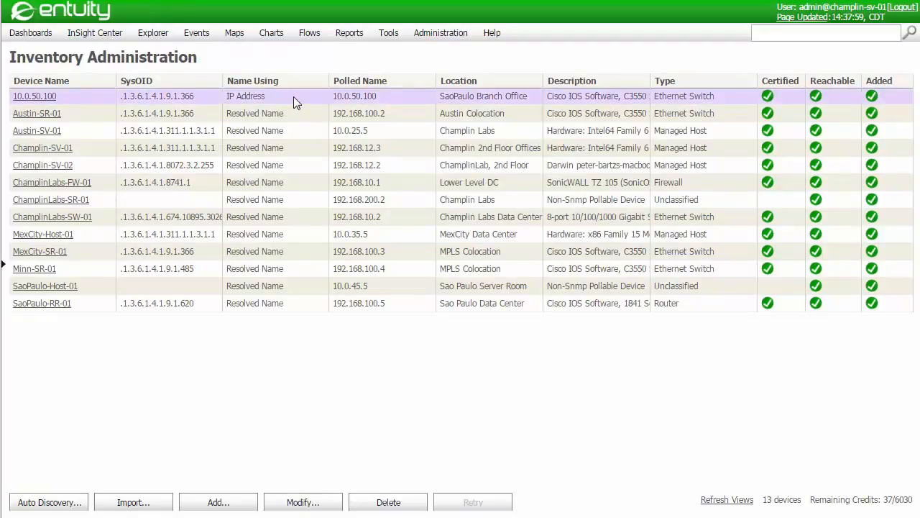
mouse_move(82, 106)
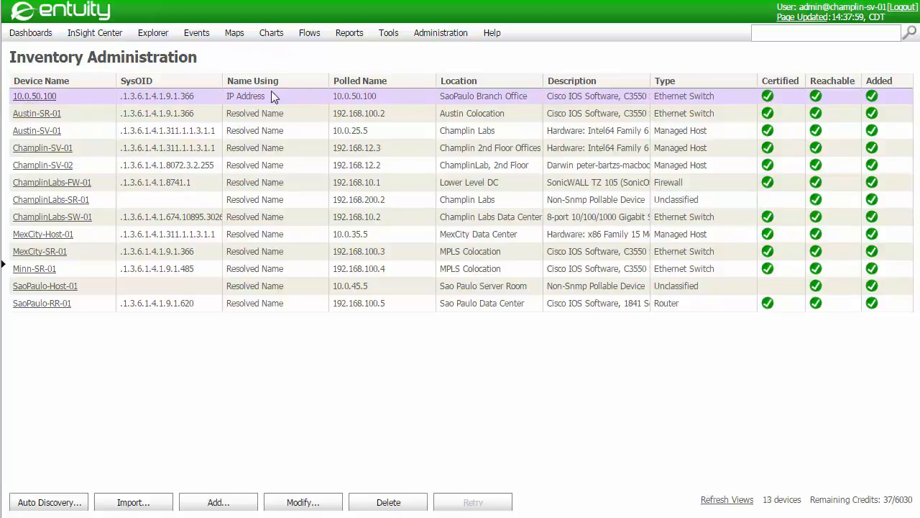
mouse_move(280, 113)
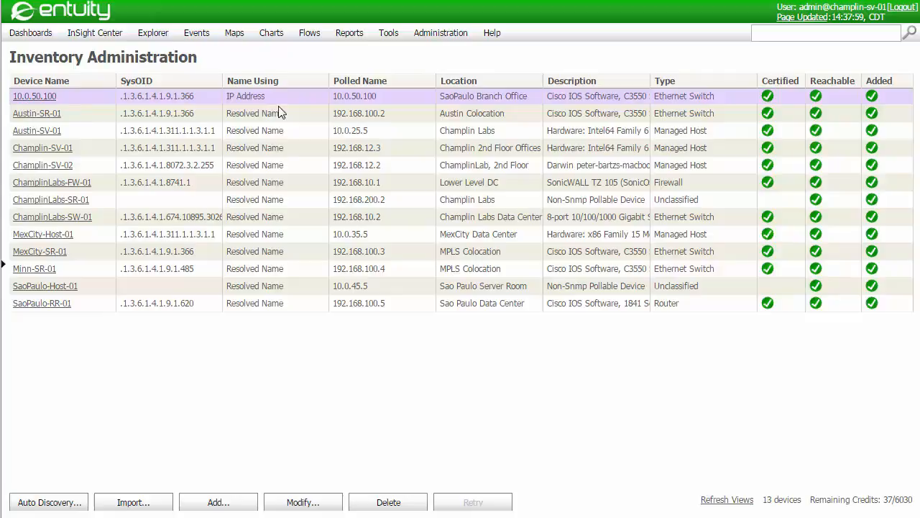
mouse_move(273, 117)
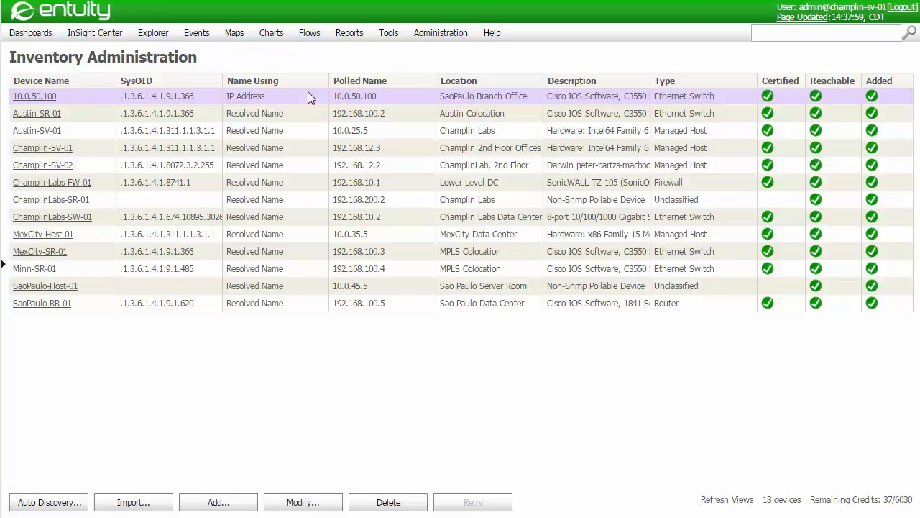
mouse_move(309, 100)
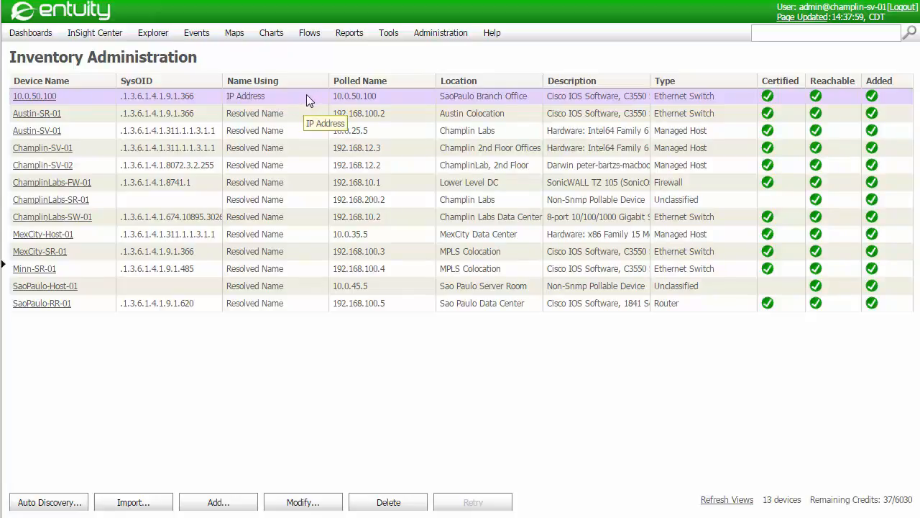
mouse_move(309, 100)
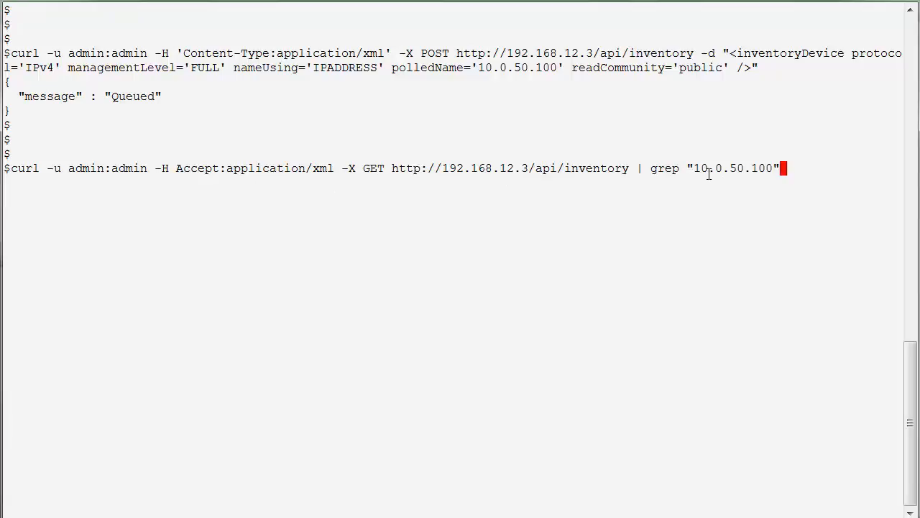
mouse_move(810, 188)
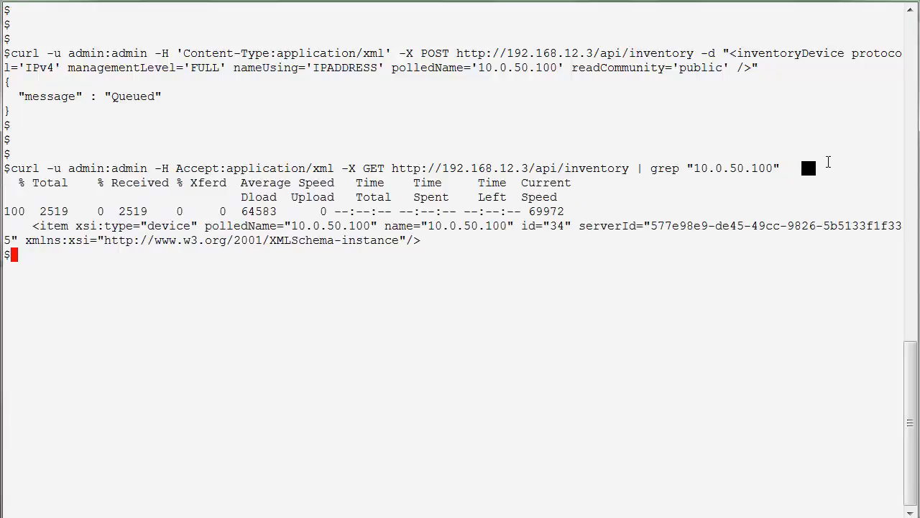
mouse_move(445, 240)
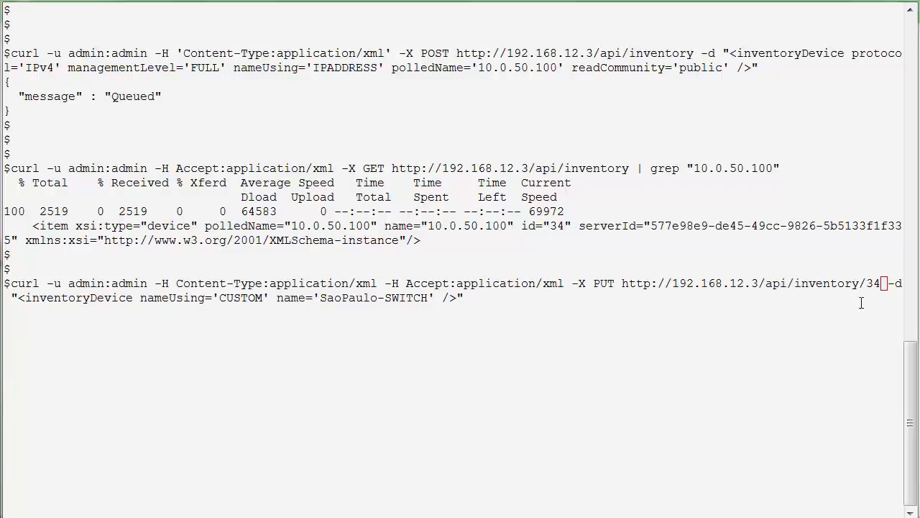
mouse_move(699, 346)
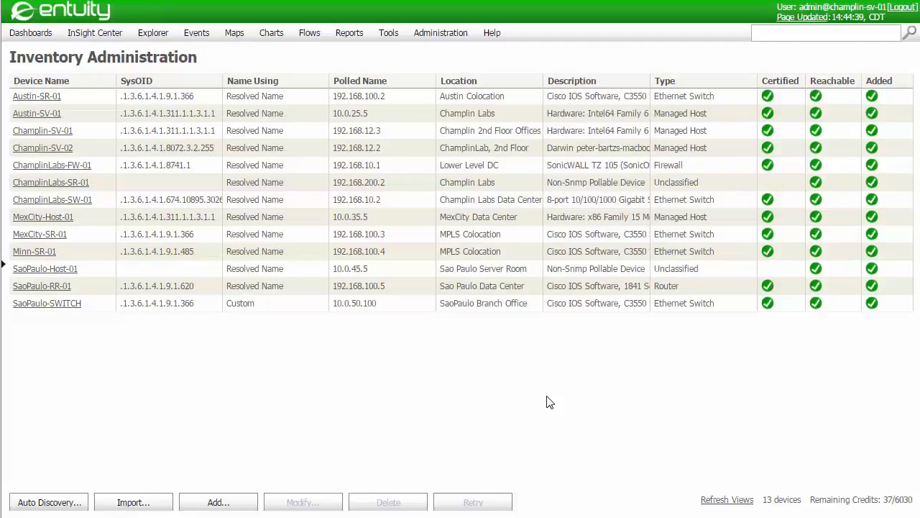
mouse_move(545, 397)
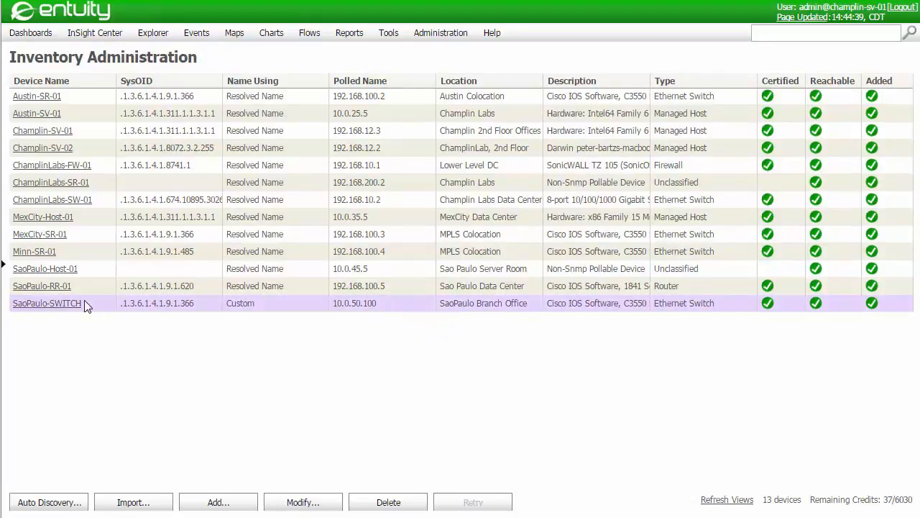
mouse_move(46, 303)
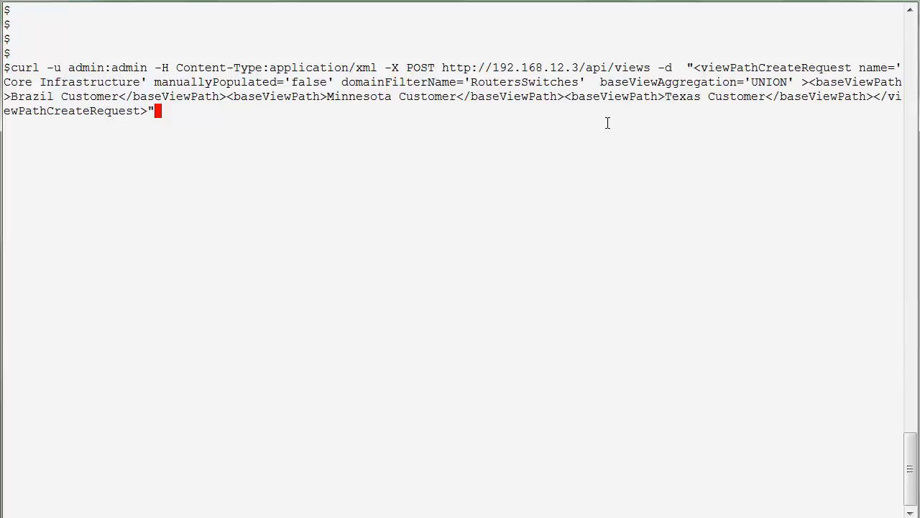
Submit the curl POST to /api/views creating 'Core Infrastructure' from the Brazil, Minnesota and Texas views.
key("Enter")
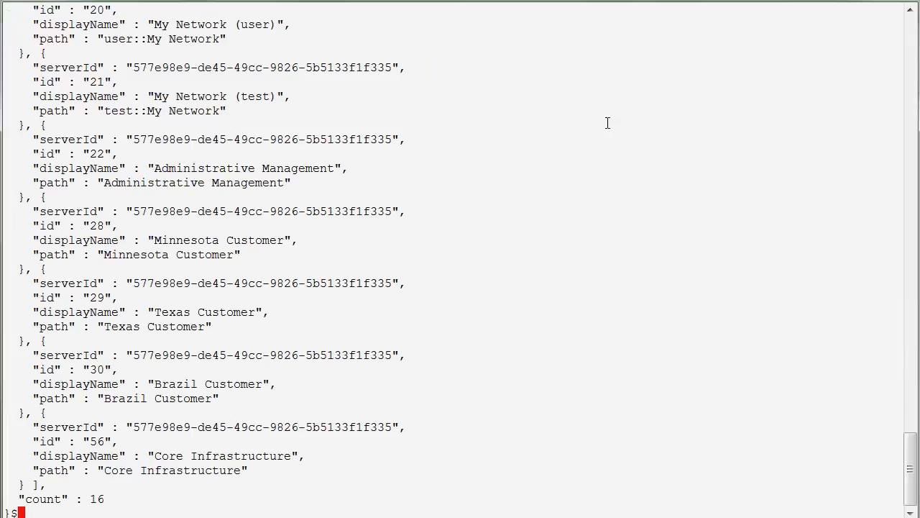